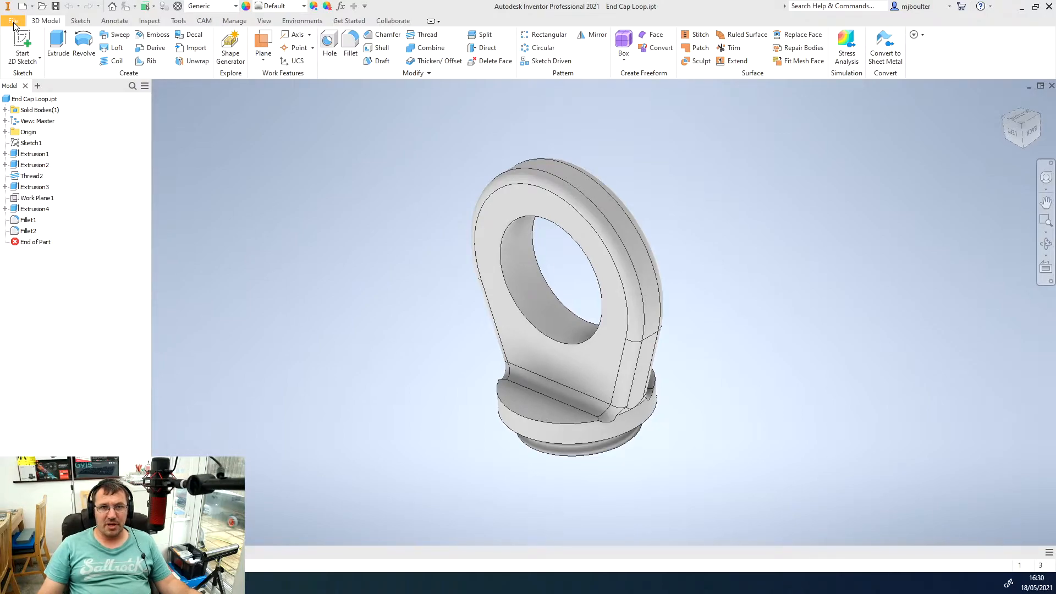
Step: Create a new drawing from the default template via File > New > Drawing
click(14, 20)
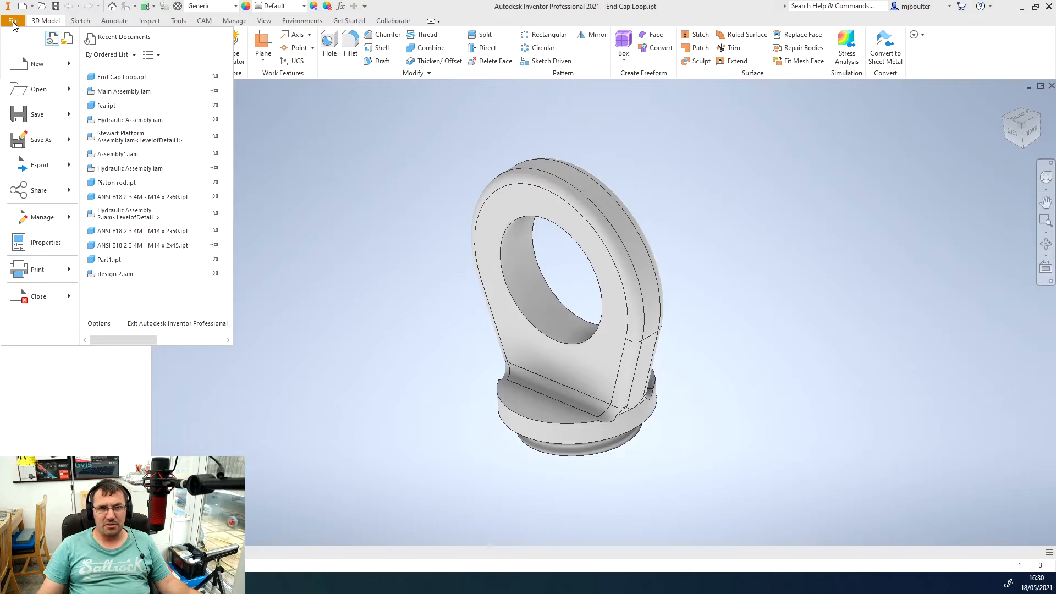
click(39, 63)
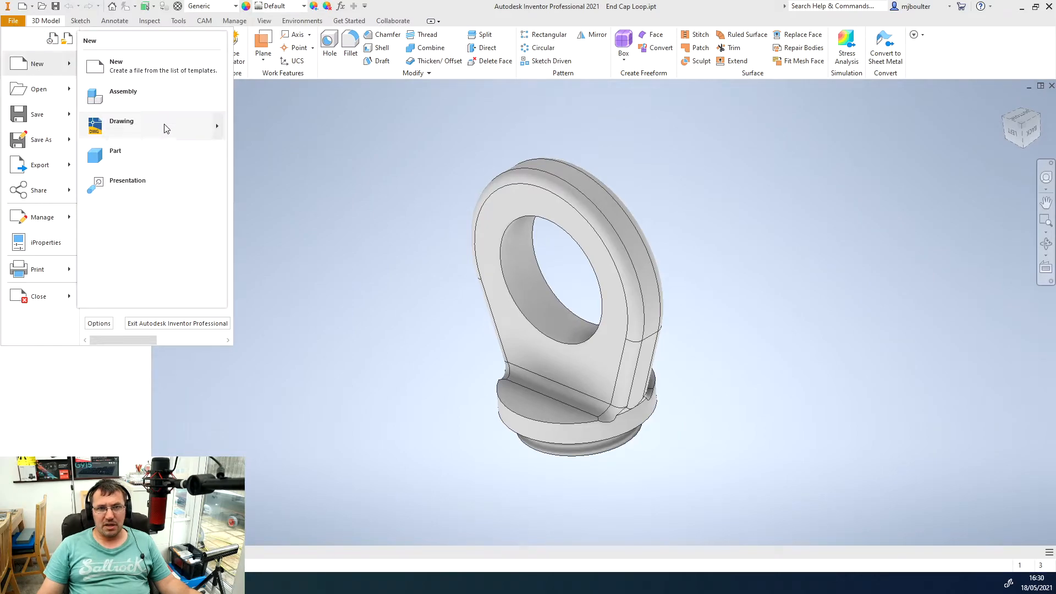
click(121, 121)
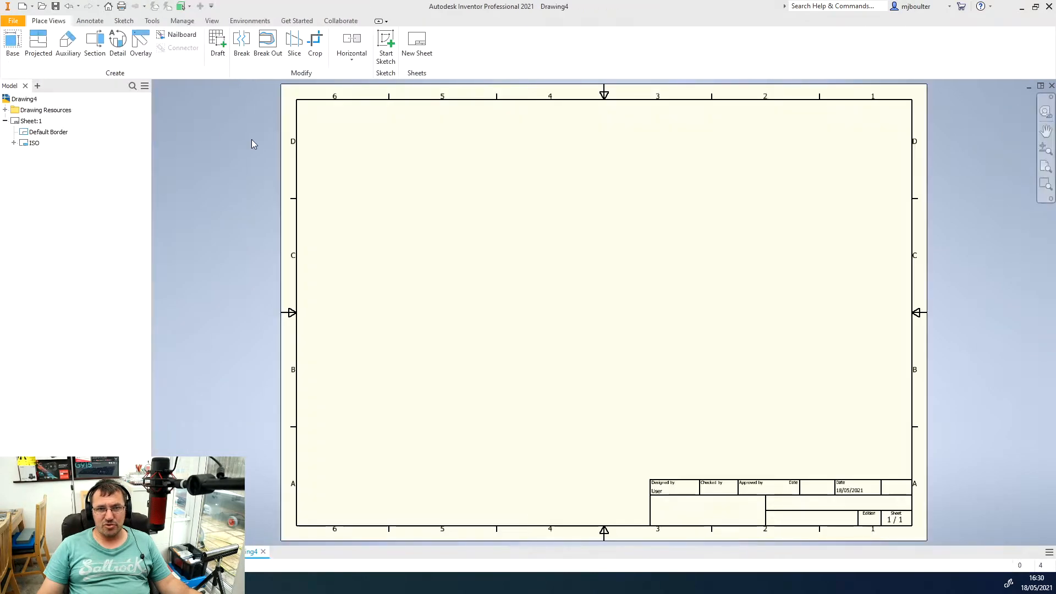
mouse_move(499, 274)
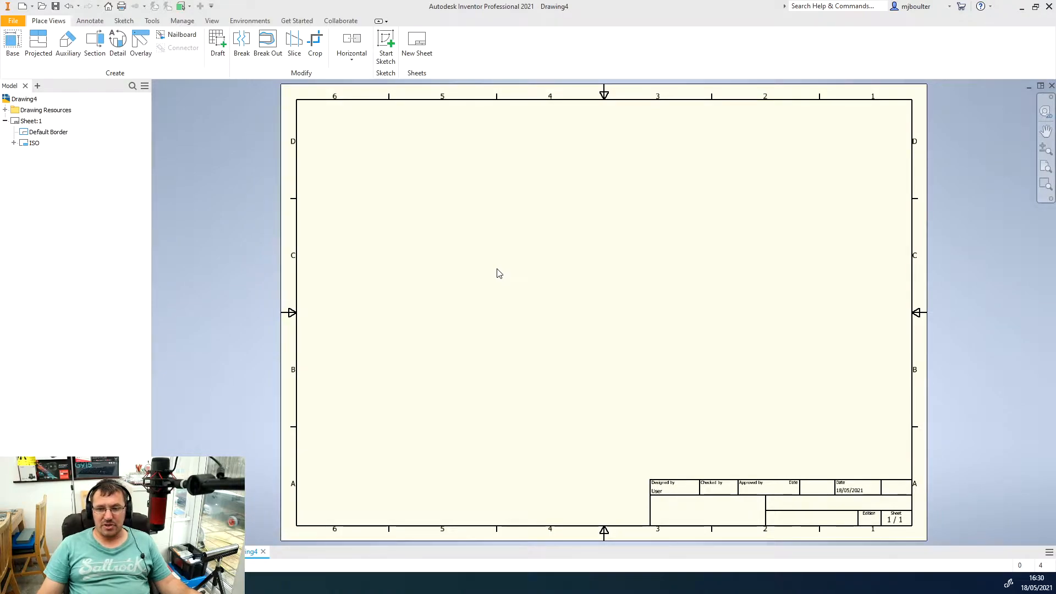
mouse_move(613, 311)
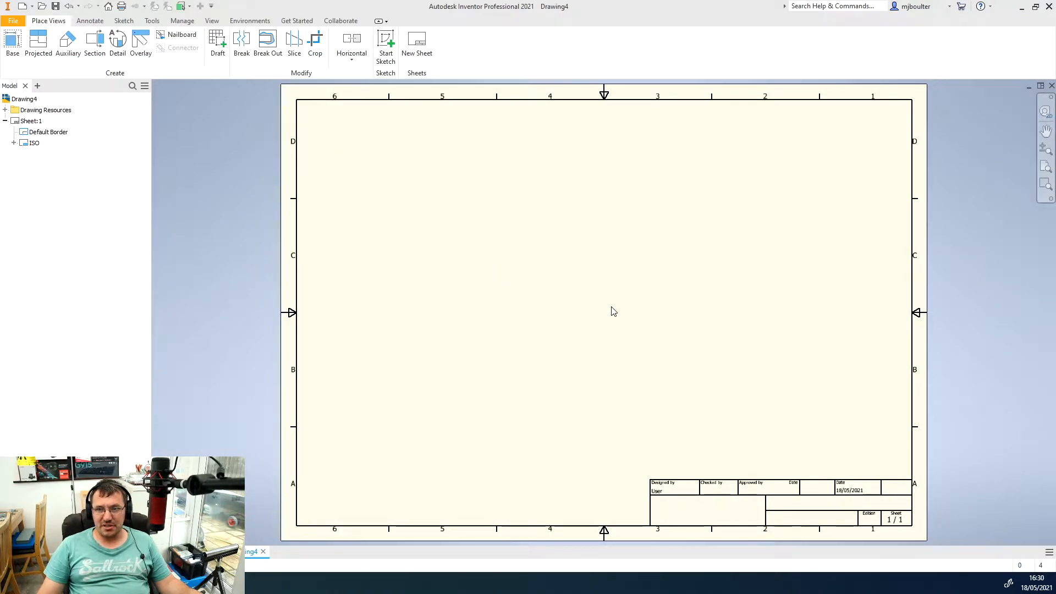
mouse_move(351, 217)
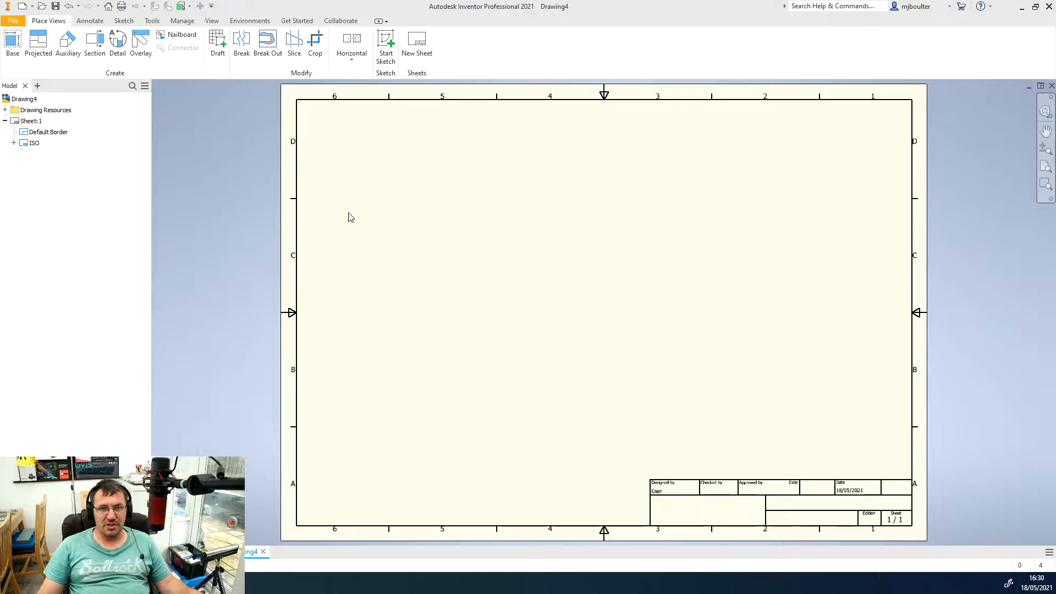
mouse_move(11, 43)
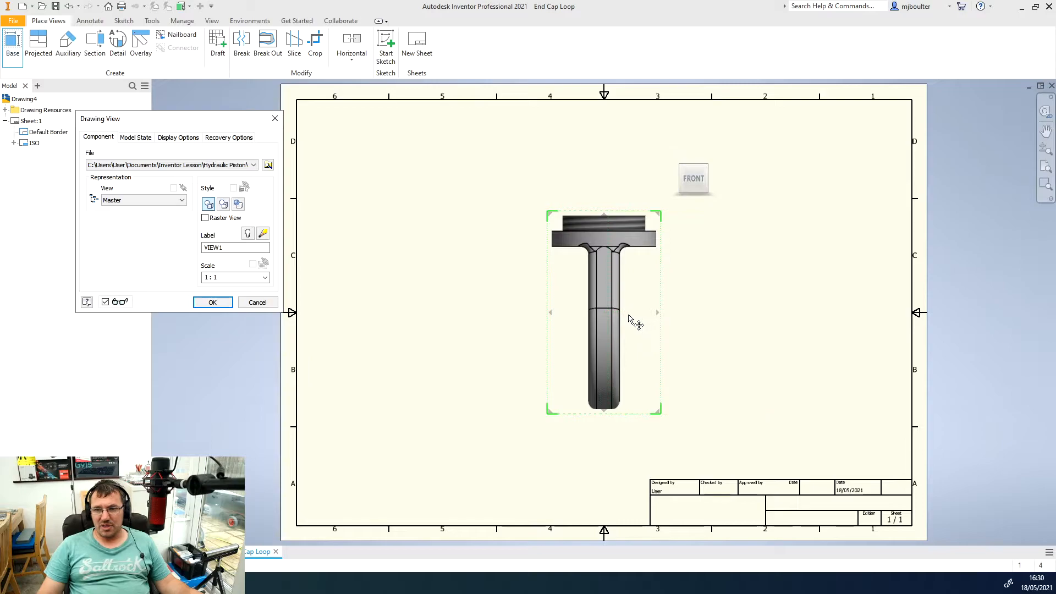
Step: Flip the base view so the flange faces down and drag it to the sheet's upper left
drag(603, 313, 459, 243)
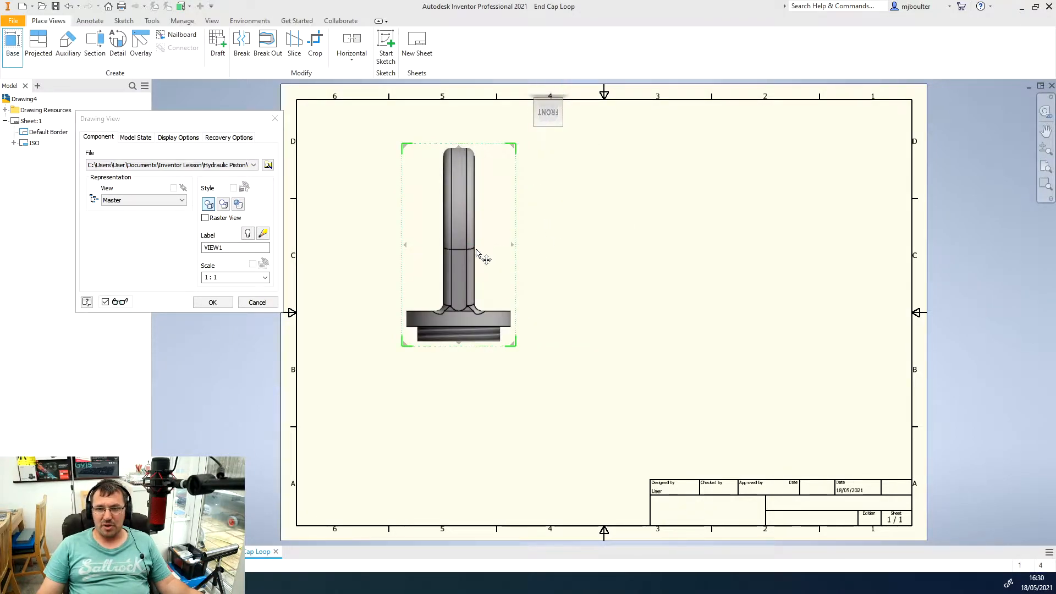
drag(475, 253, 435, 226)
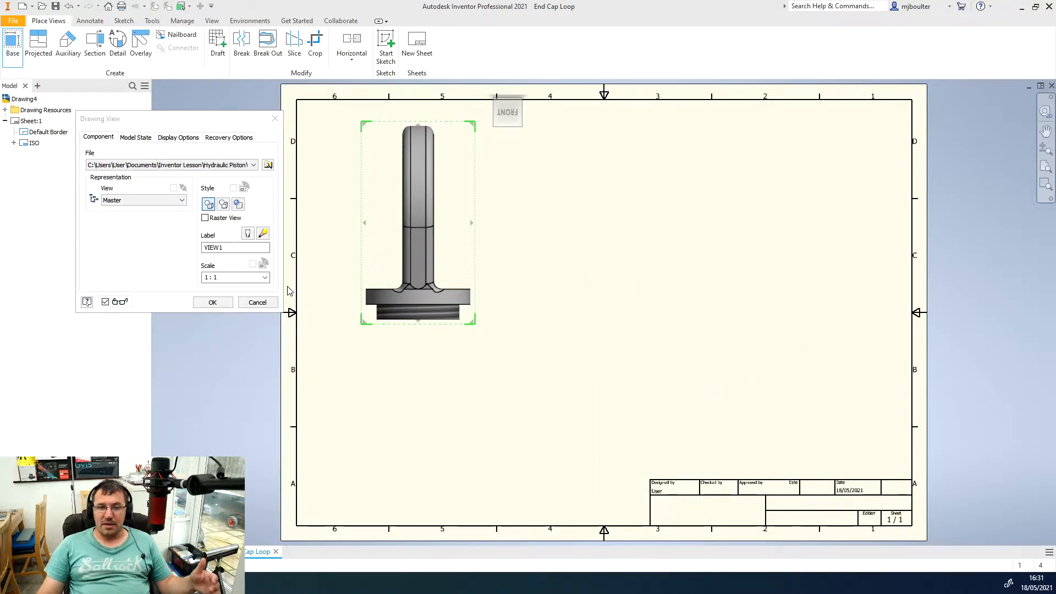
mouse_move(475, 229)
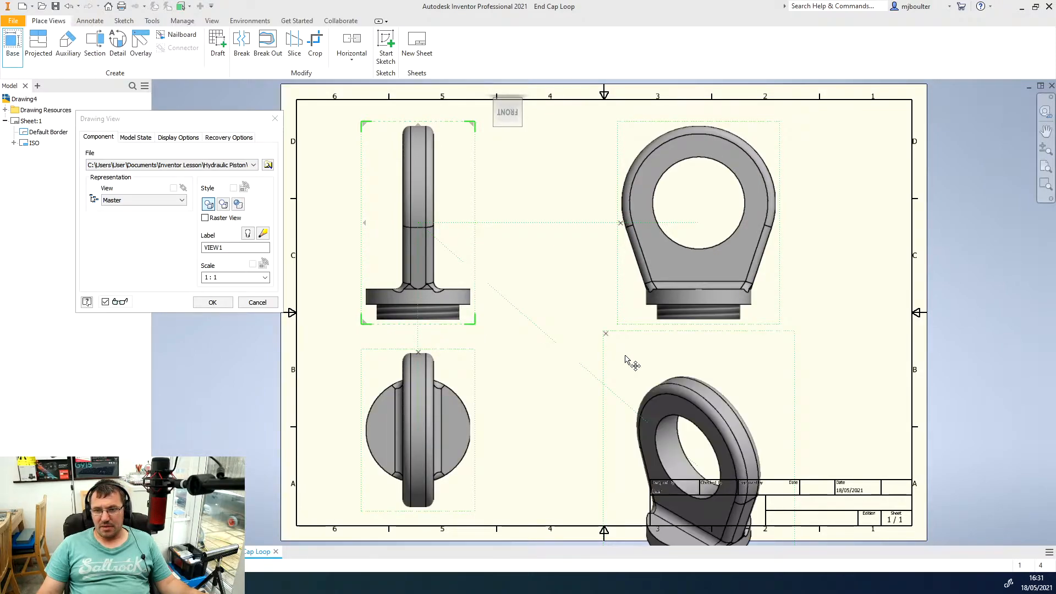
mouse_move(228, 287)
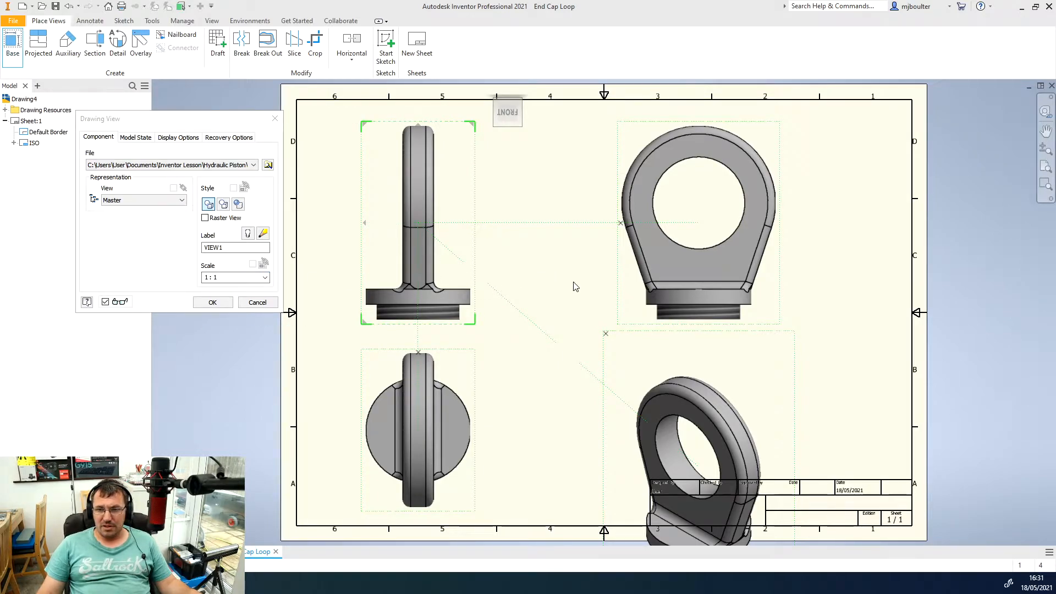
mouse_move(408, 386)
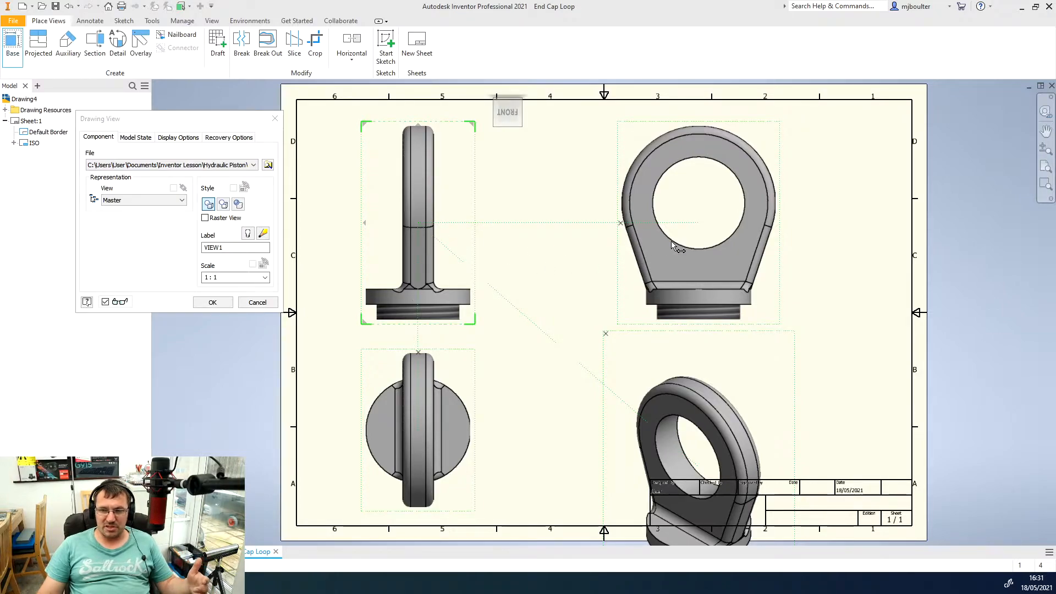
mouse_move(701, 449)
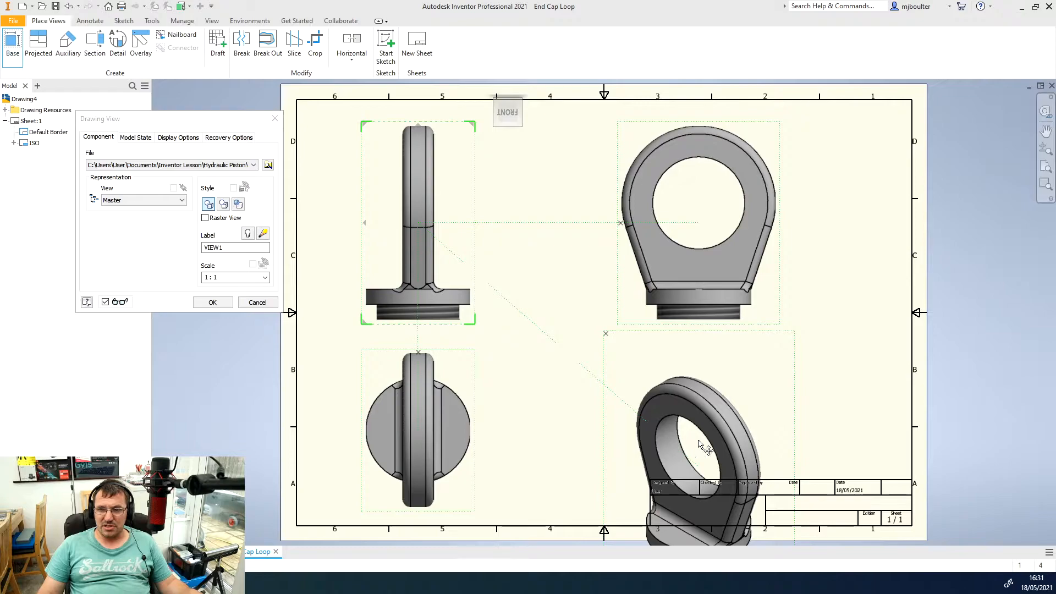
mouse_move(684, 419)
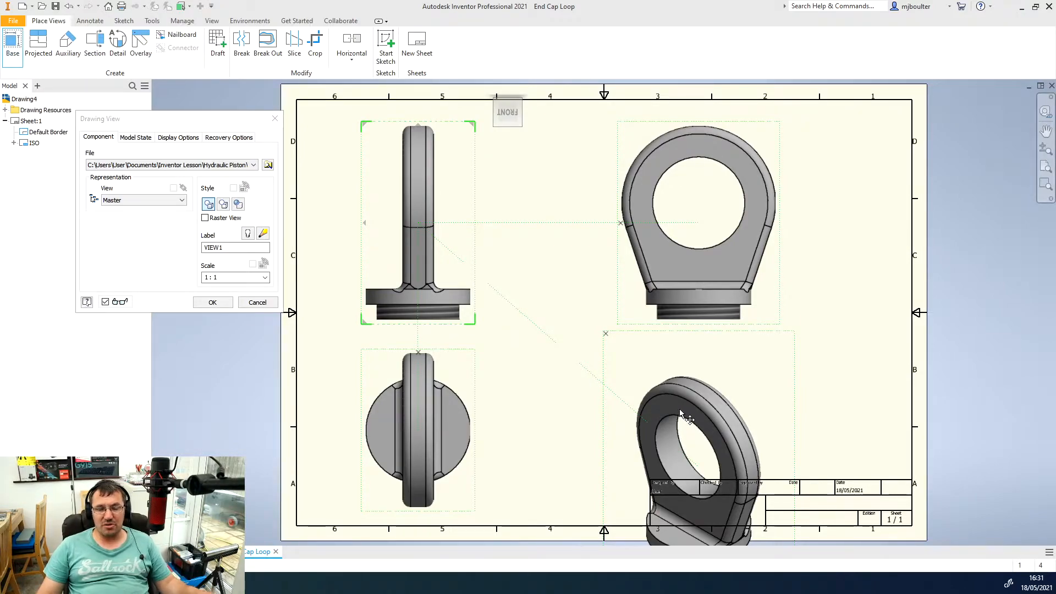
mouse_move(605, 384)
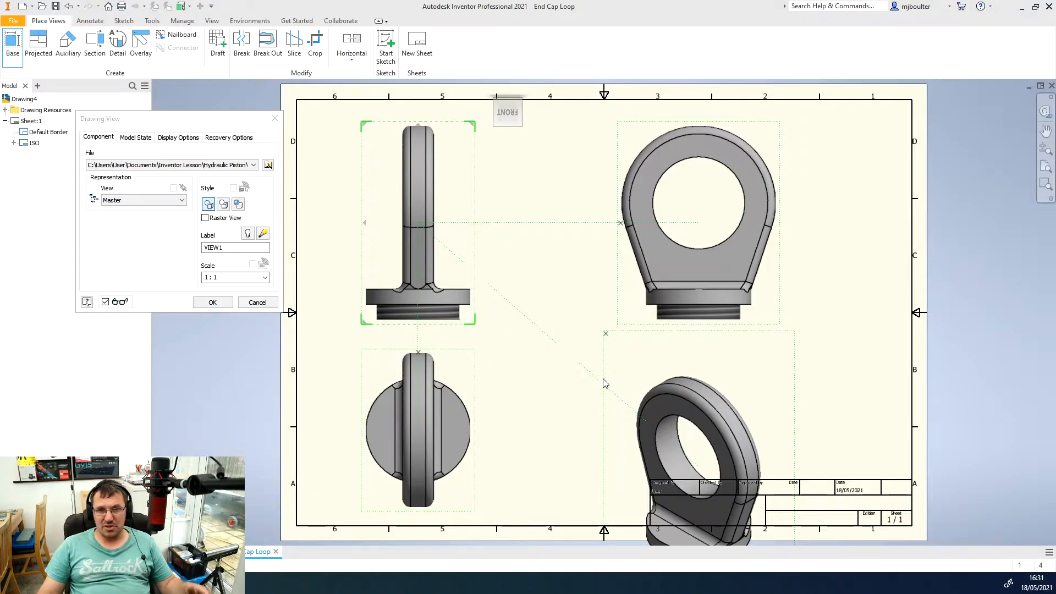
mouse_move(422, 228)
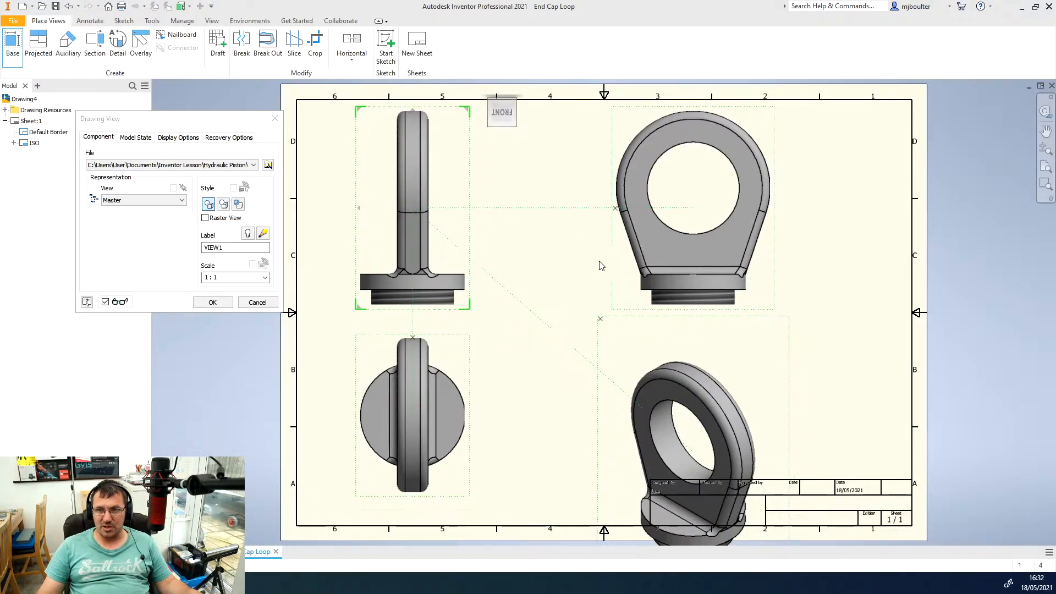
Step: Shift the side view further right and nudge the projected views into place
drag(600, 265, 738, 251)
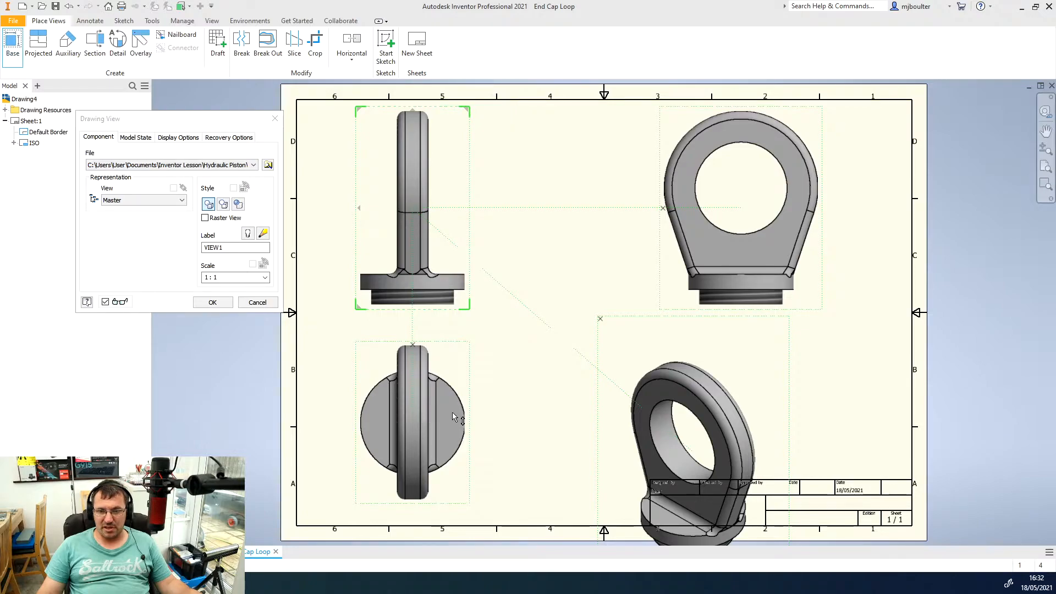
drag(412, 209, 421, 209)
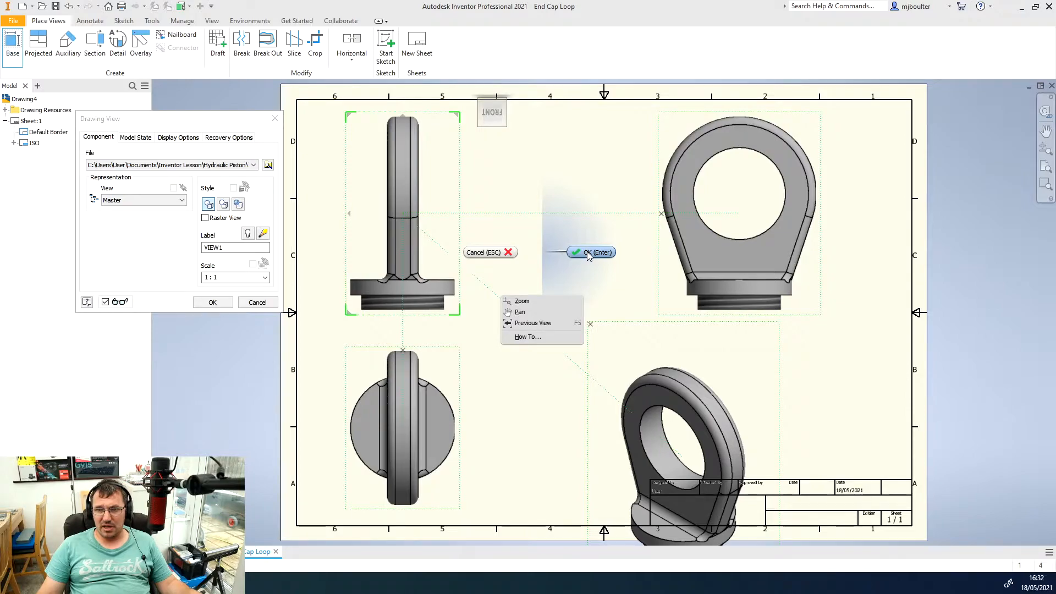
Step: Confirm creation of all four projected End Cap Loop views
click(590, 252)
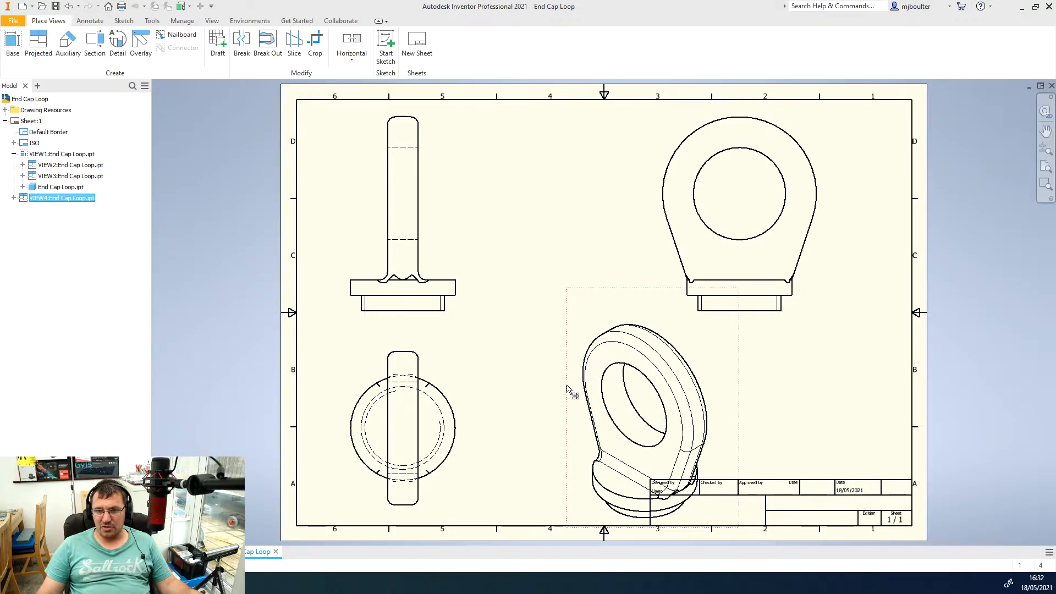
mouse_move(571, 310)
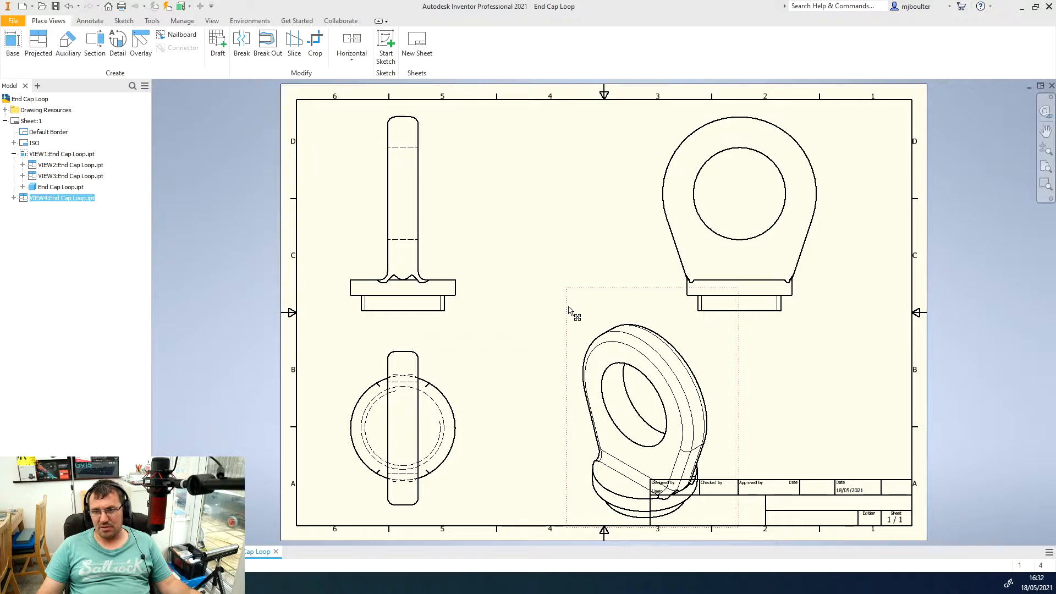
Step: Rescale the isometric view to 1:2 in the Drawing View dialog and apply it
double_click(638, 409)
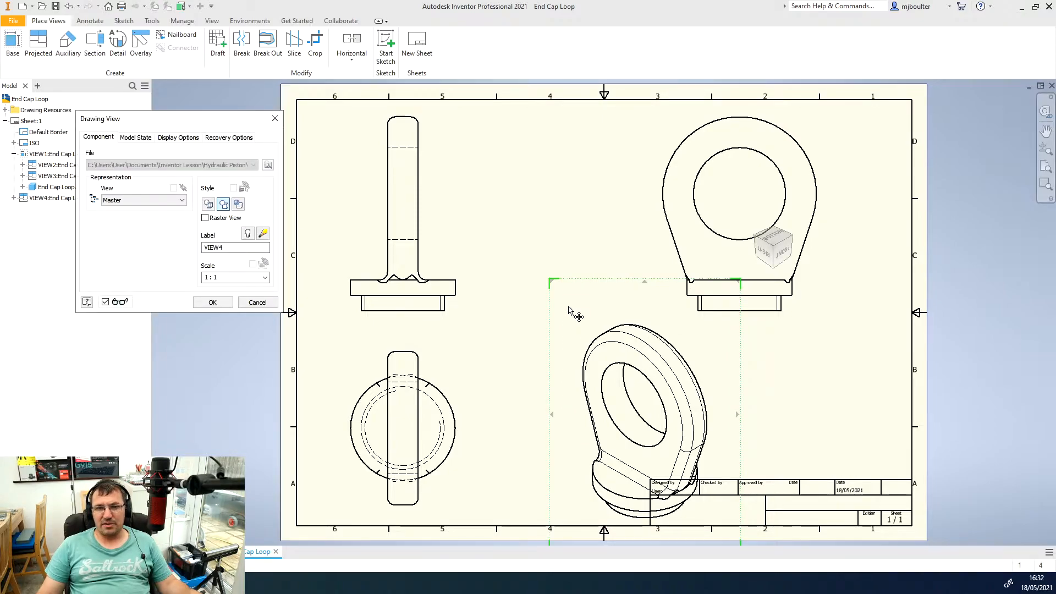
mouse_move(529, 356)
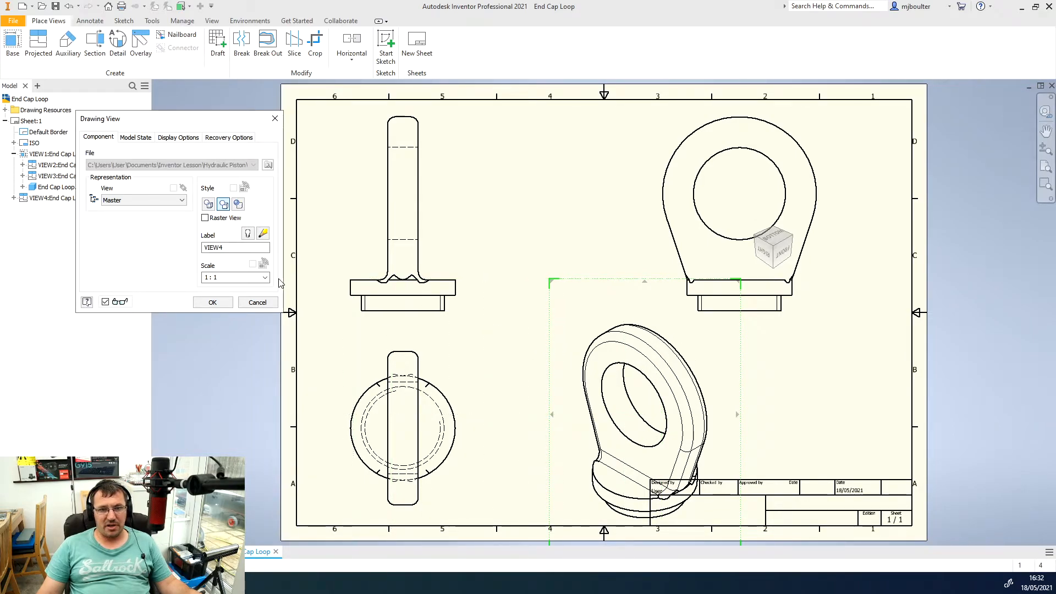
click(265, 277)
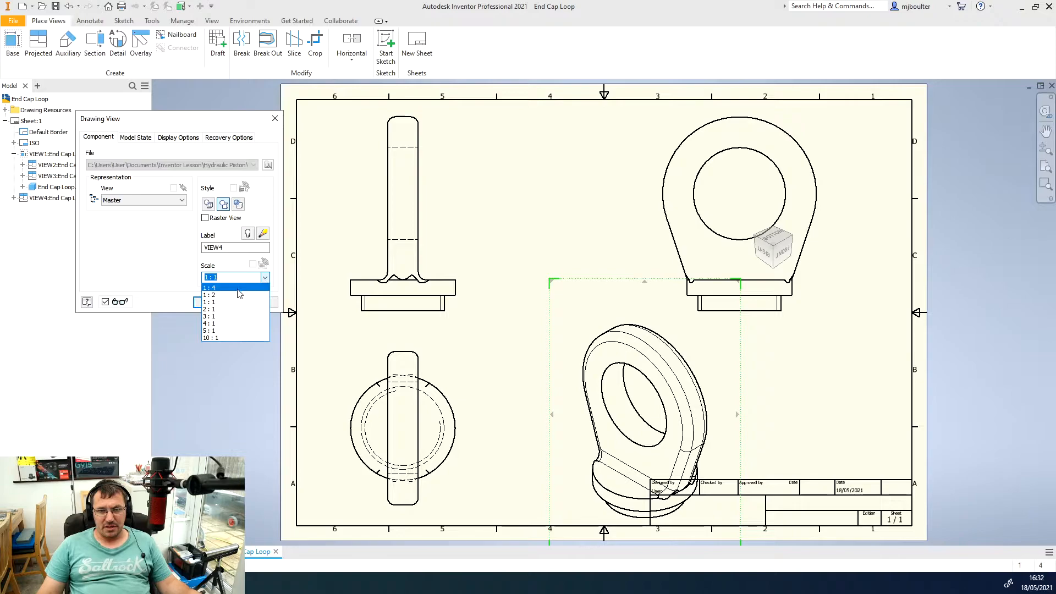
click(210, 295)
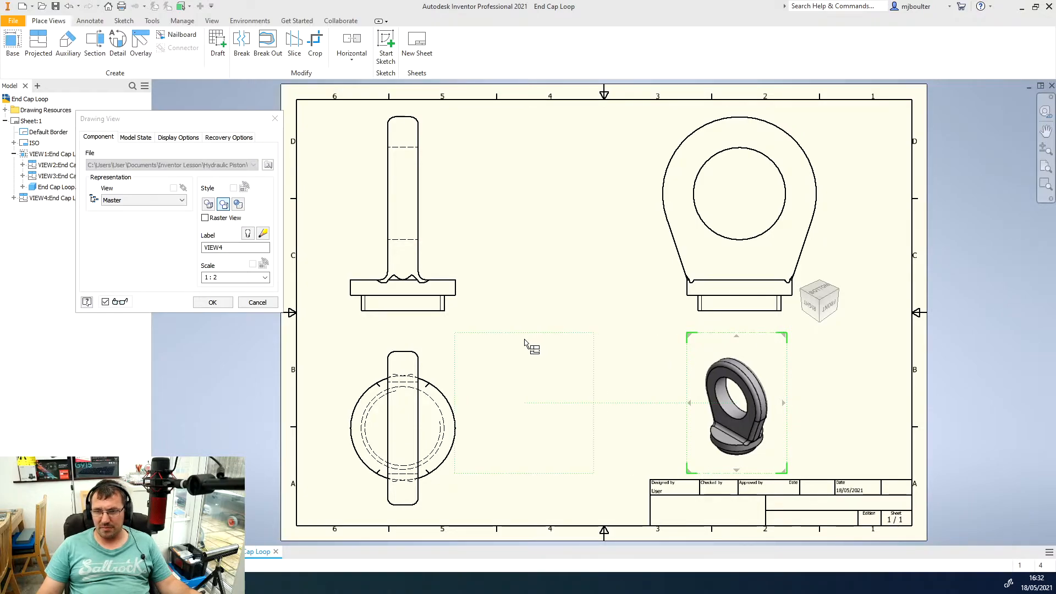
click(212, 302)
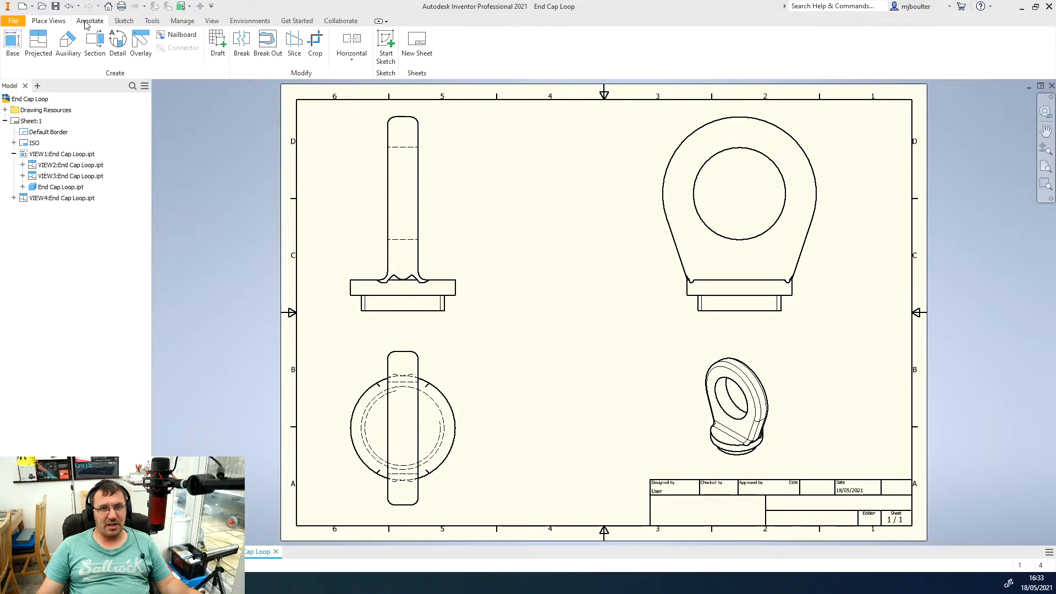
click(90, 21)
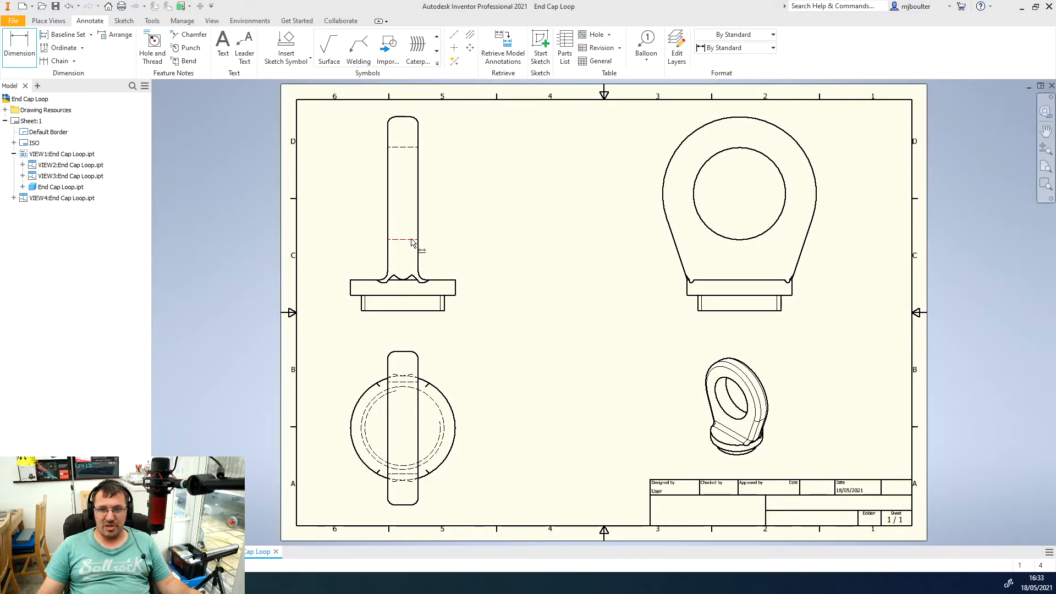
mouse_move(425, 178)
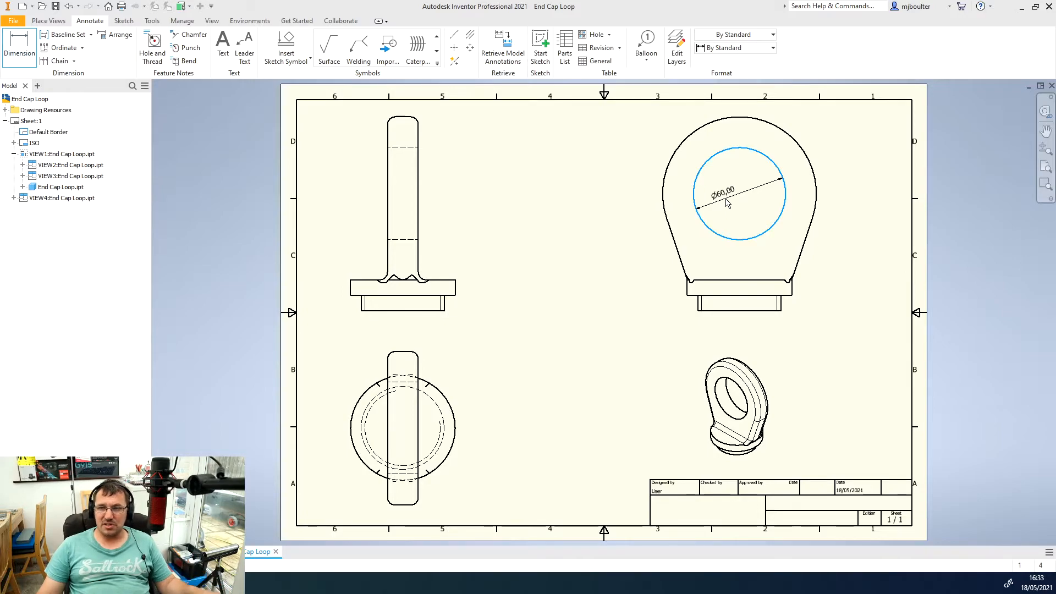
Step: Place the Ø60,00 diameter dimension on the inner circle and accept its text
double_click(724, 192)
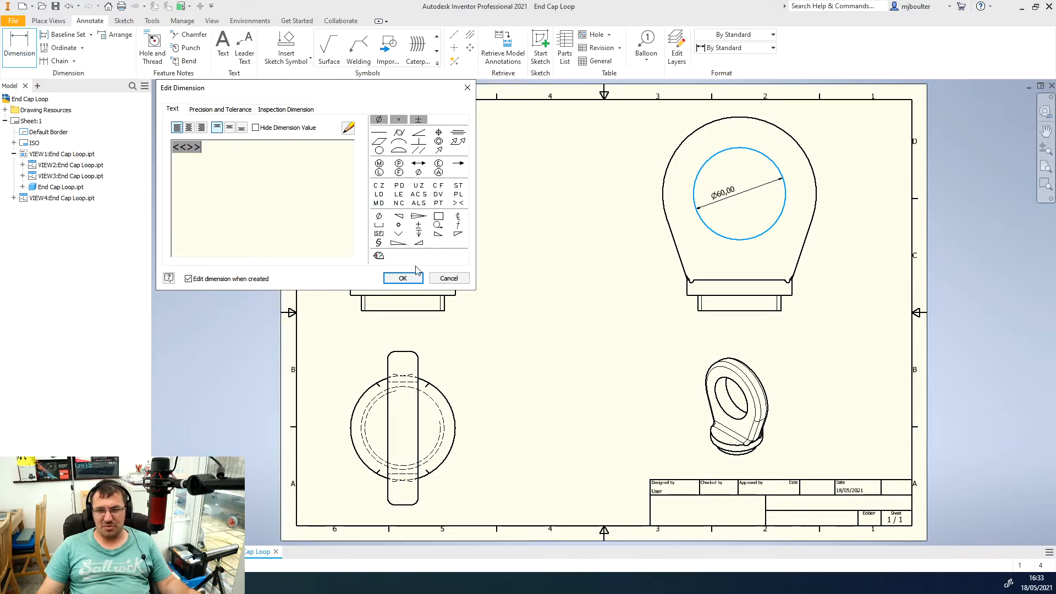
click(404, 278)
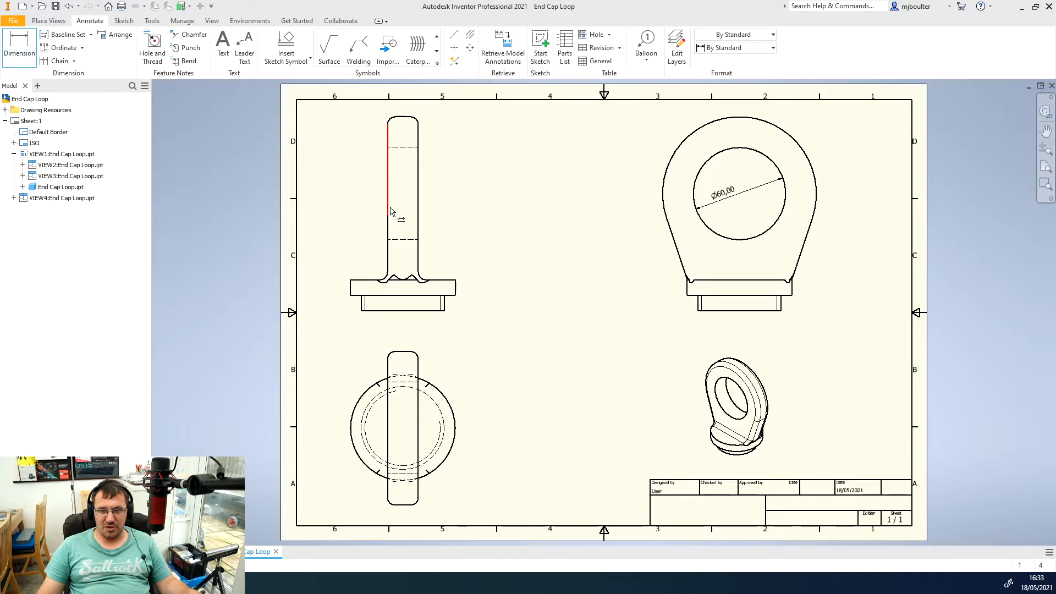
Step: Dimension the shaft width as 20,00 between its two edges and accept the text
click(388, 202)
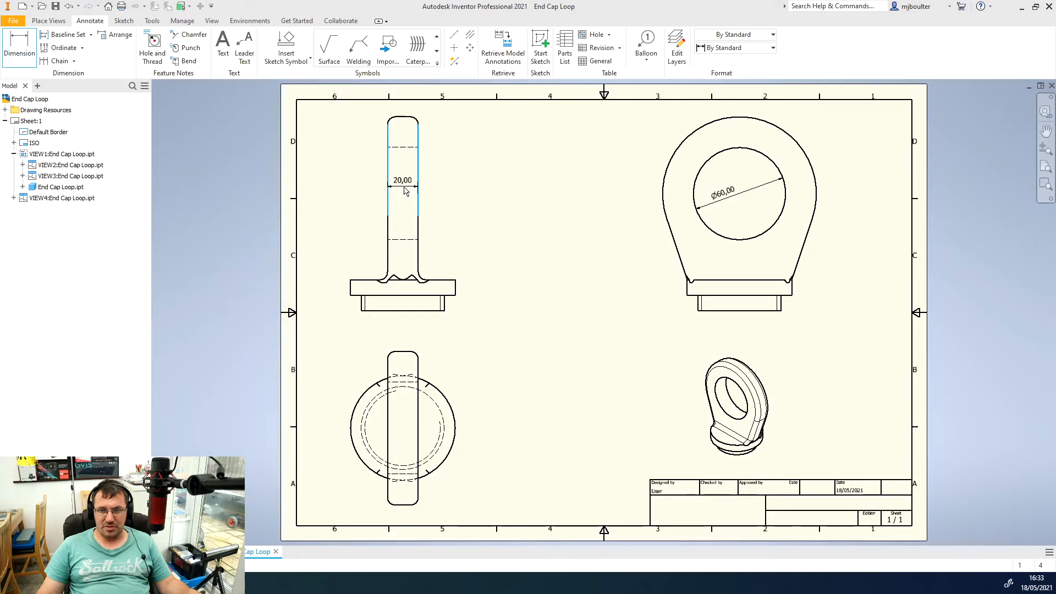
double_click(402, 180)
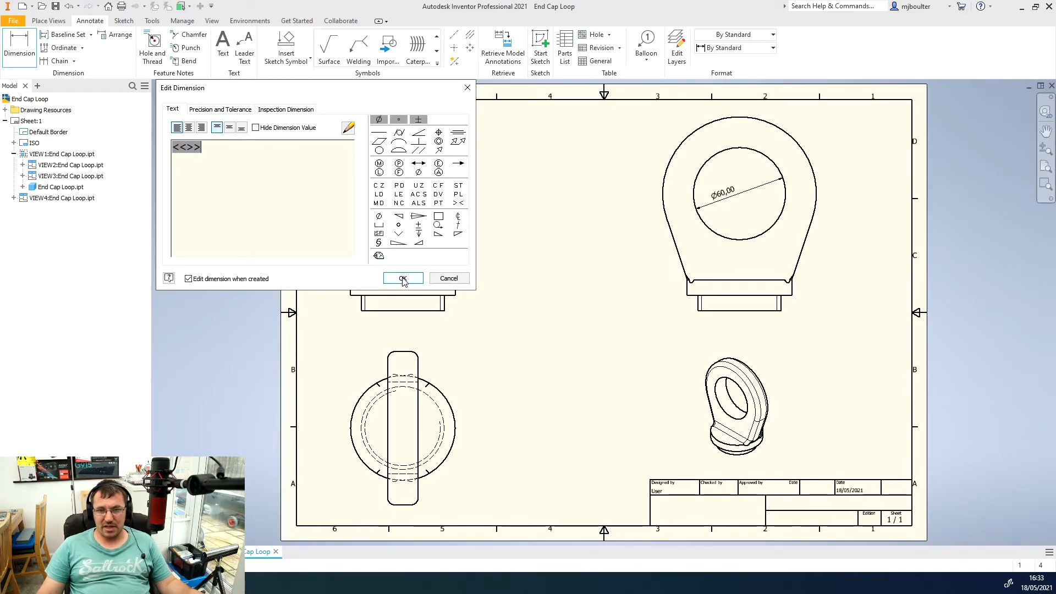
click(403, 278)
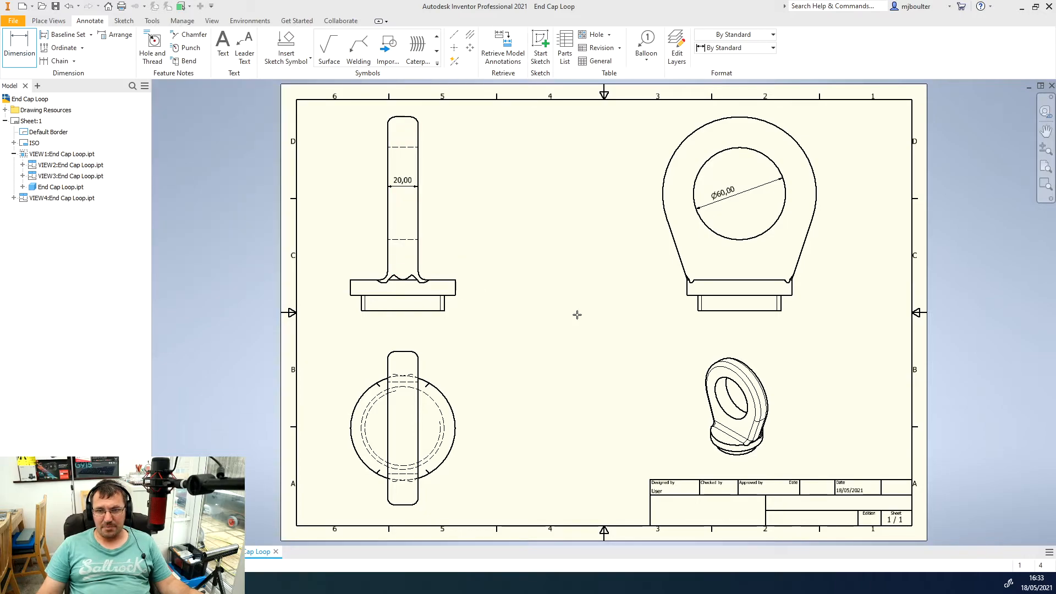
mouse_move(414, 102)
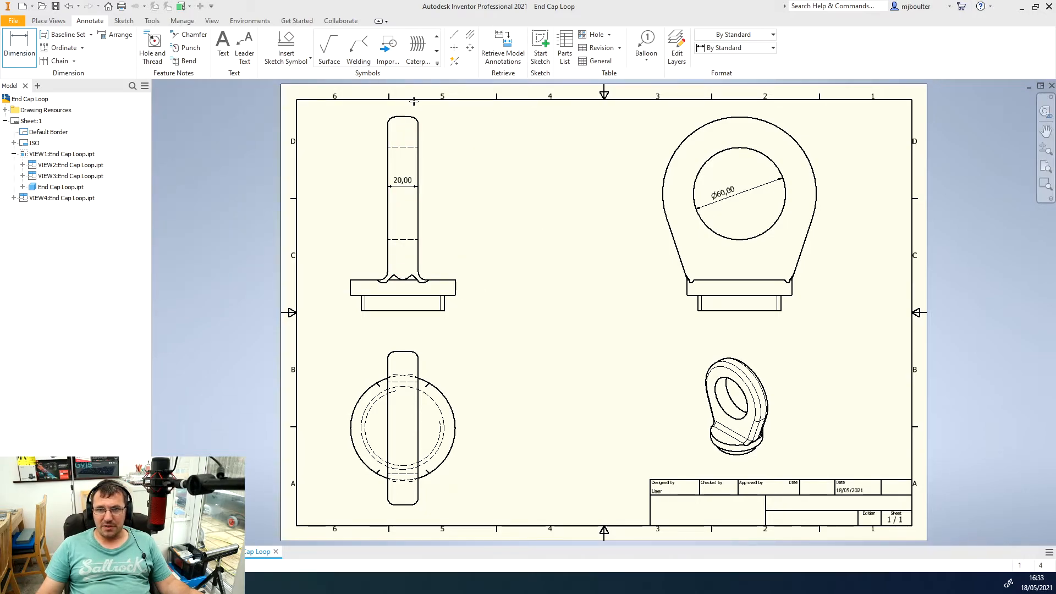
Step: Add the R5,00 radius dimension to the shaft's rounded top corner
scroll(down, 3)
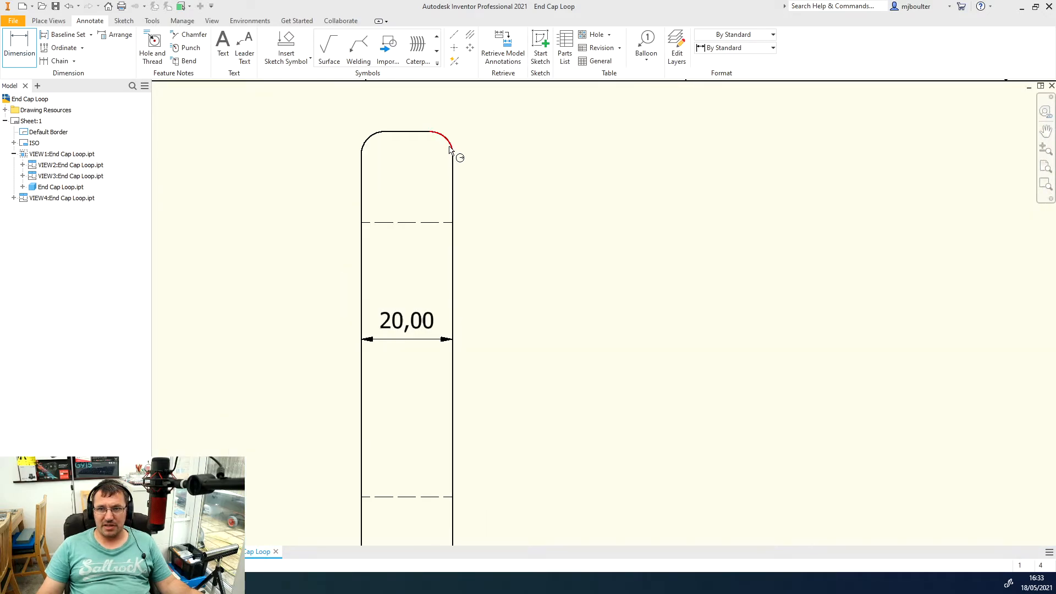
click(441, 148)
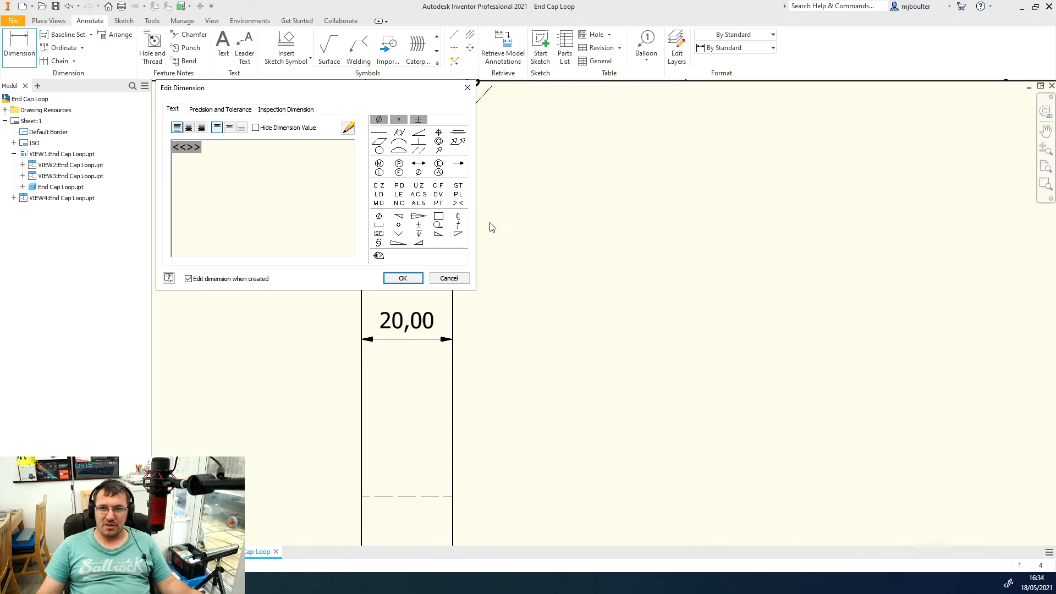
click(403, 279)
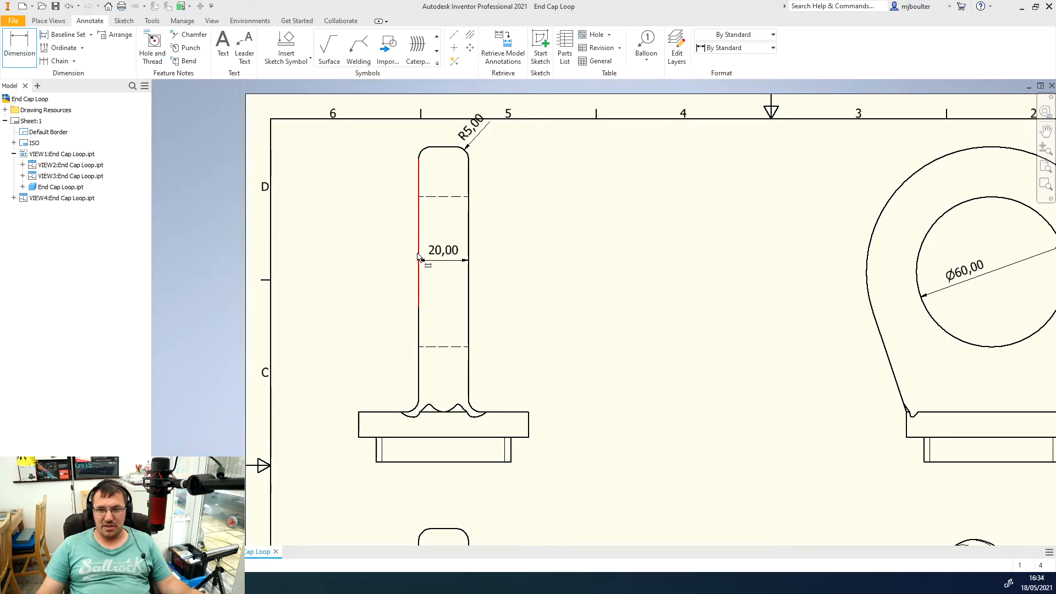
mouse_move(417, 289)
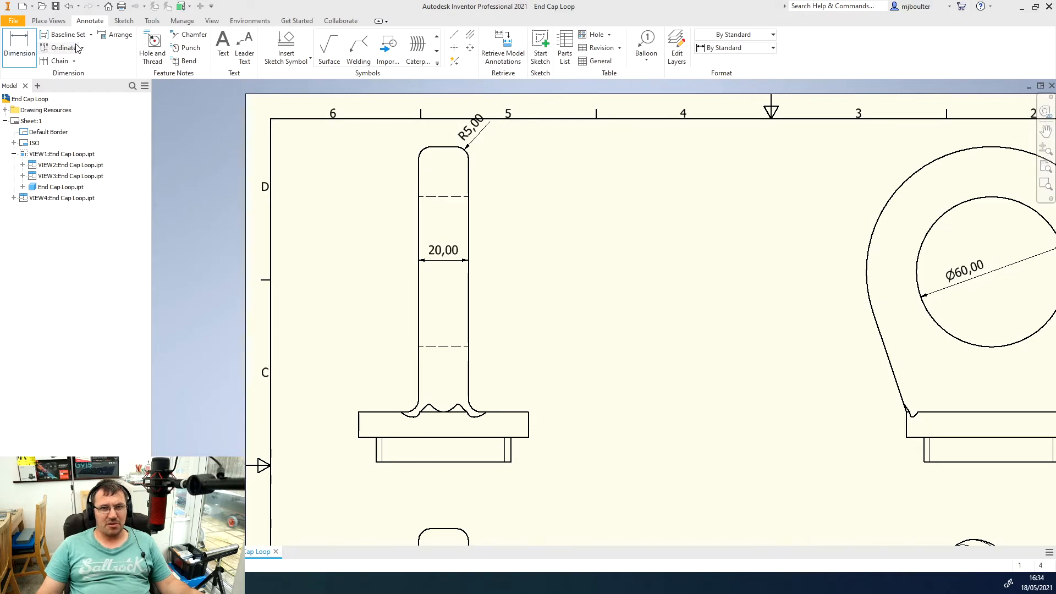
mouse_move(88, 37)
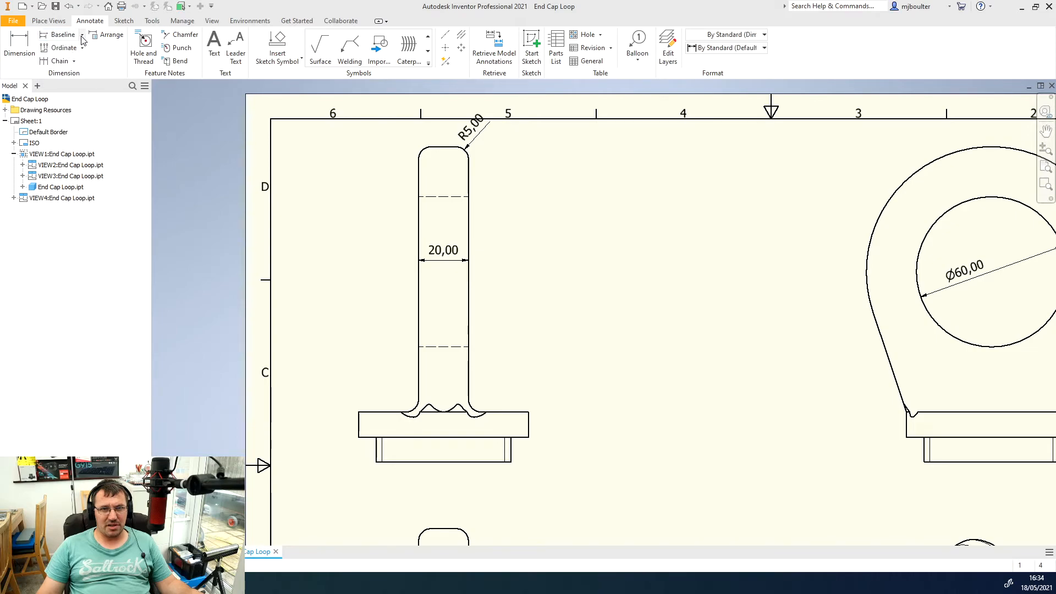
Step: Start a Baseline Set for the stacked 29,63, 59,27 and 96,00 vertical dimensions
click(80, 34)
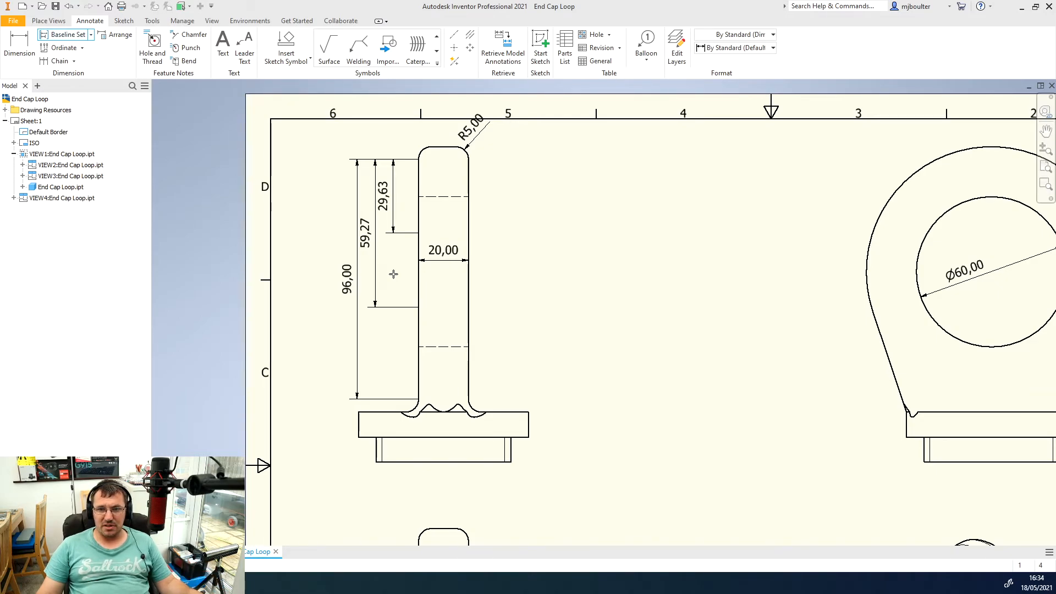
mouse_move(608, 277)
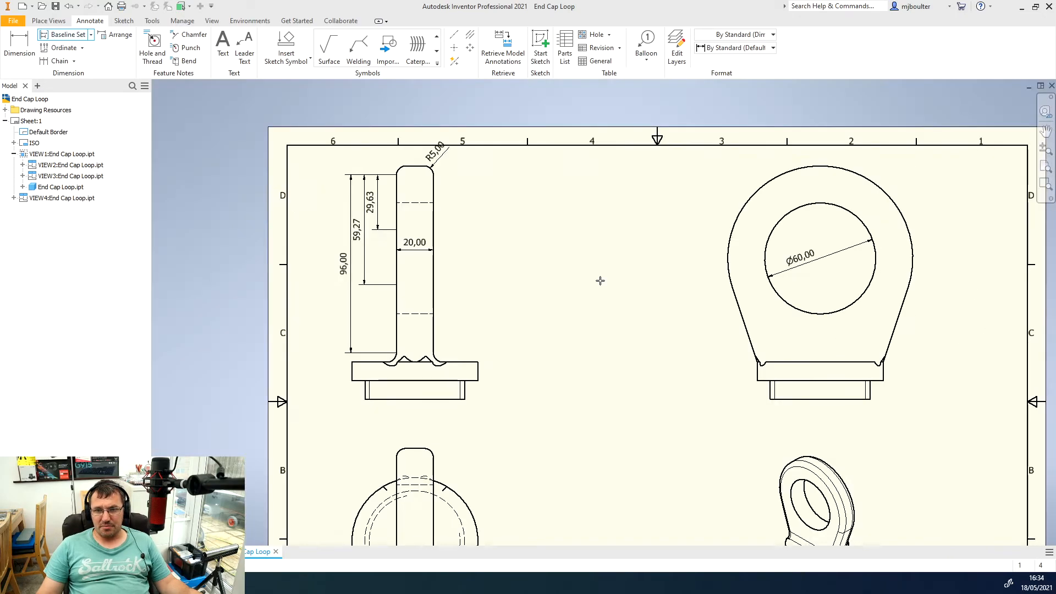
scroll(down, 3)
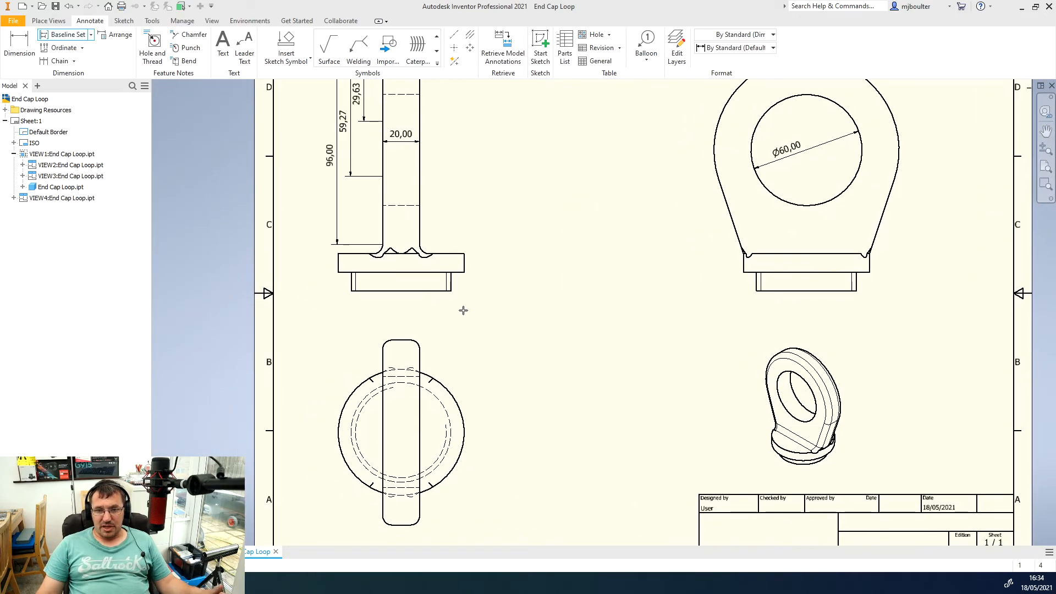
mouse_move(550, 263)
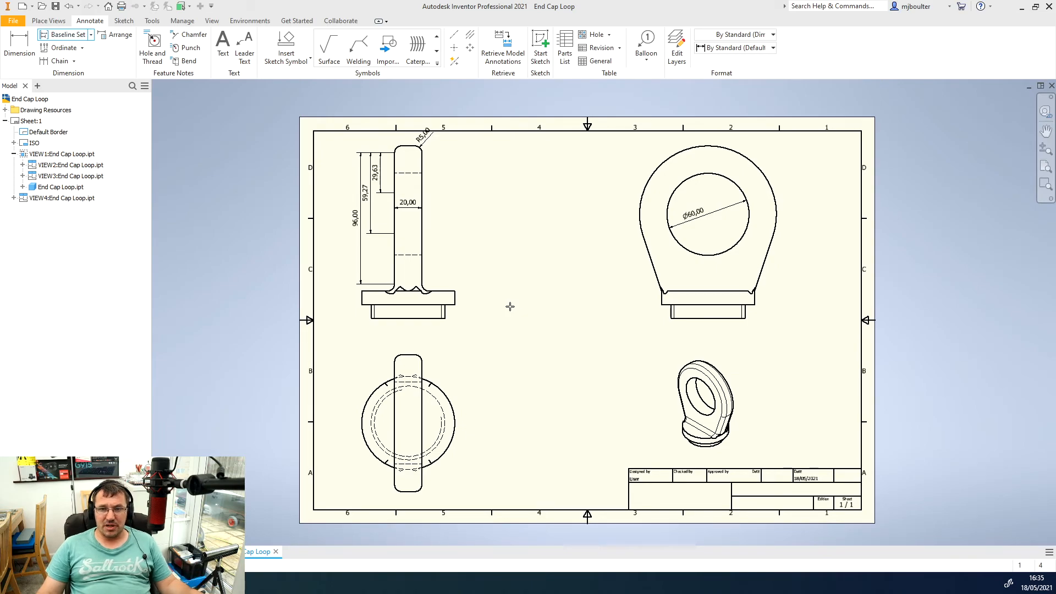
mouse_move(474, 296)
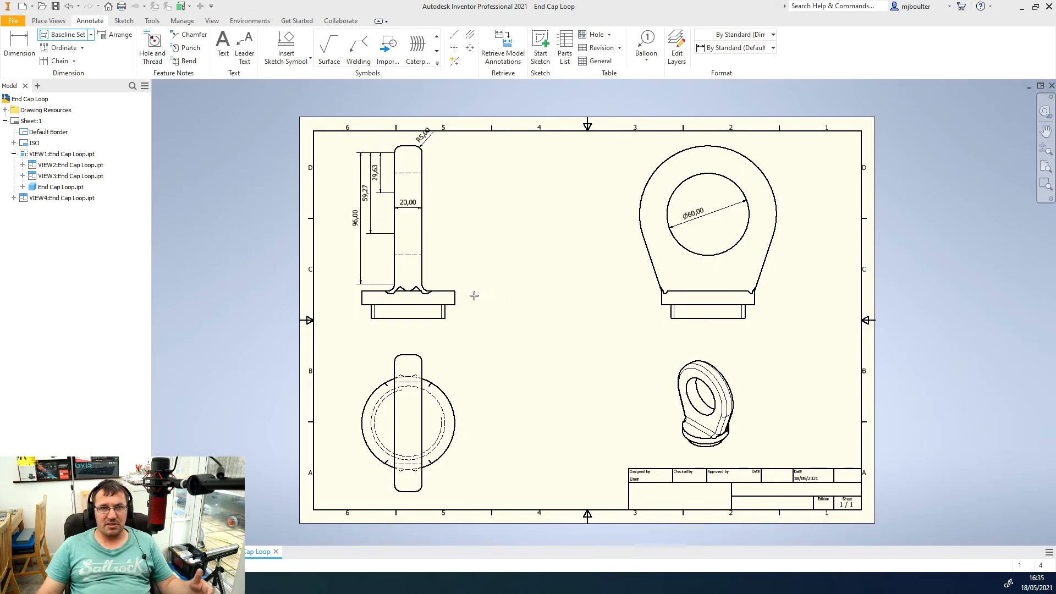
click(13, 21)
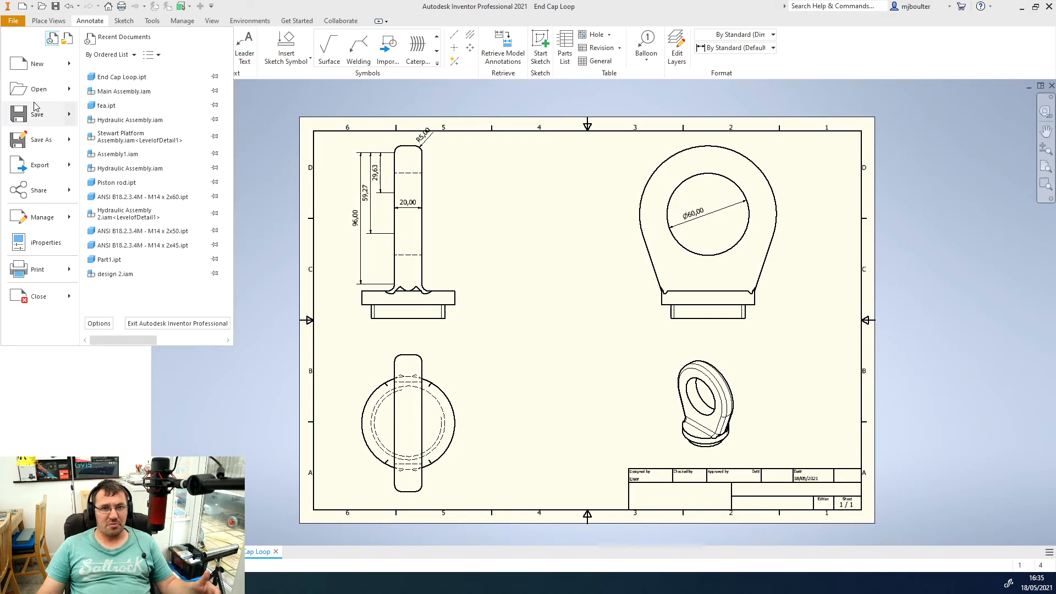
click(38, 269)
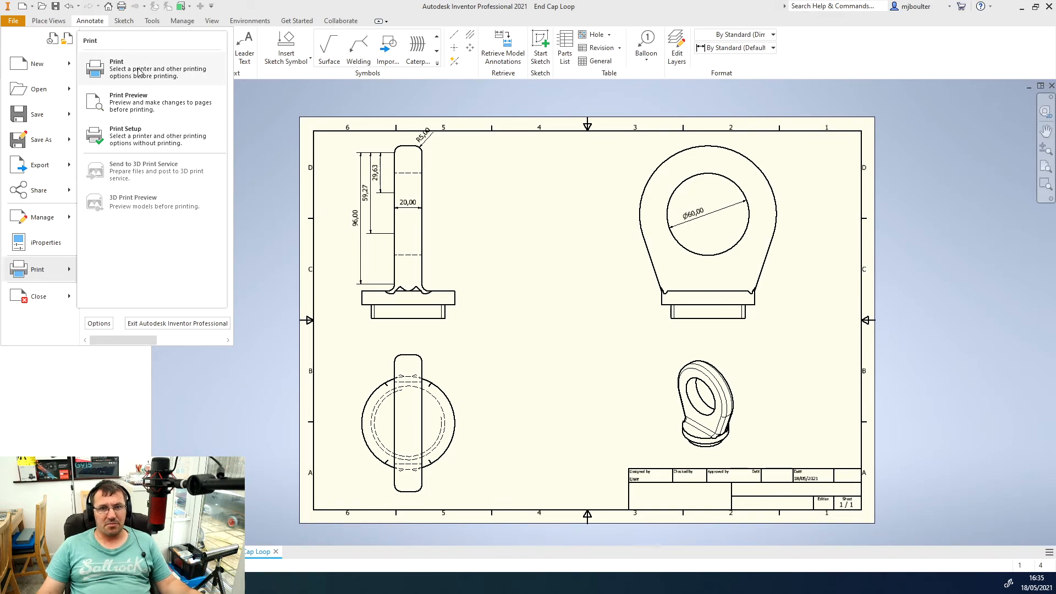
click(116, 68)
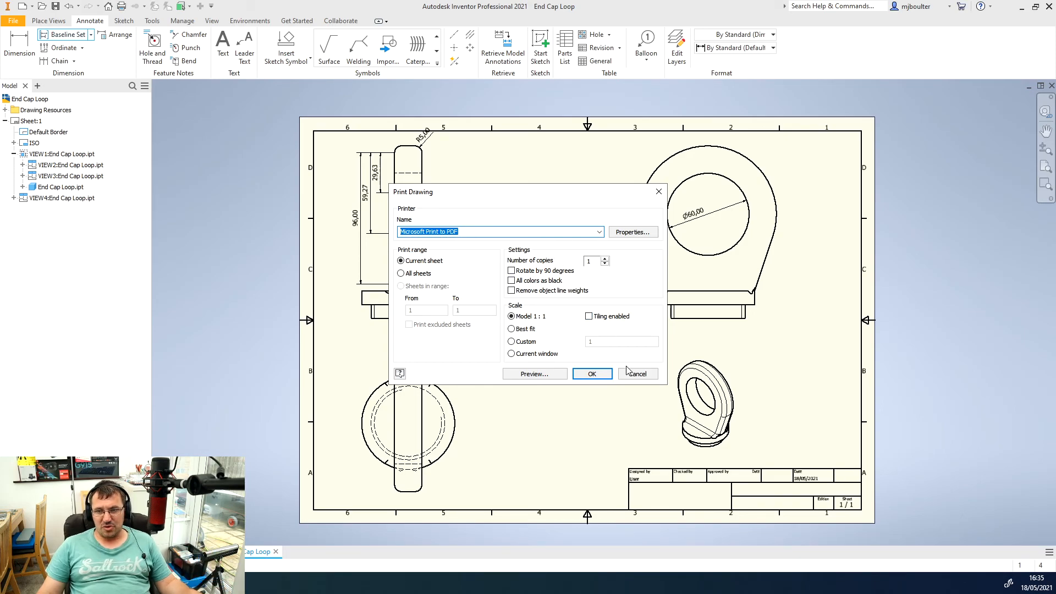
mouse_move(565, 330)
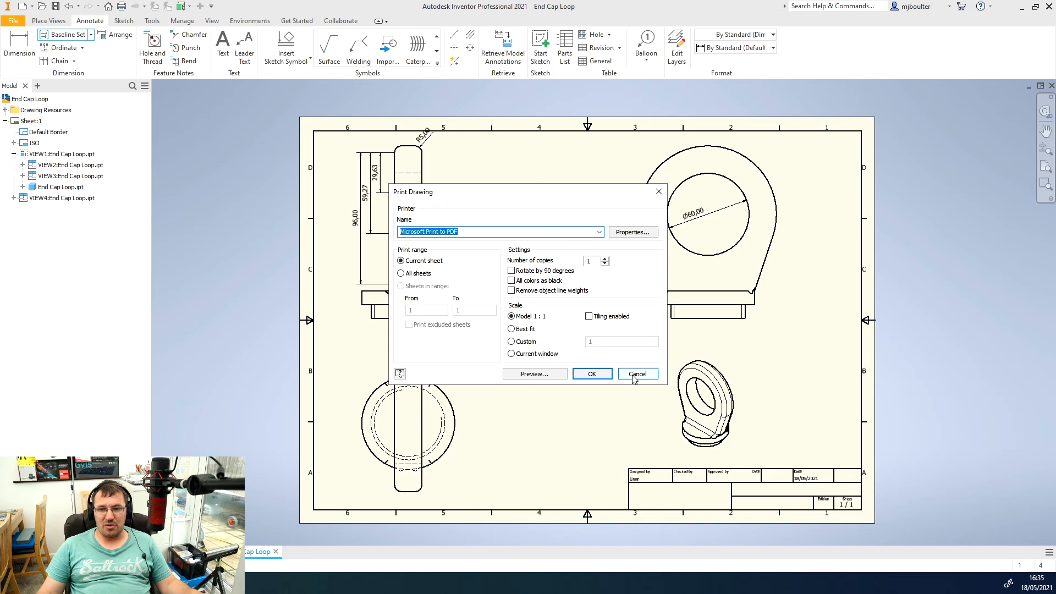
click(638, 374)
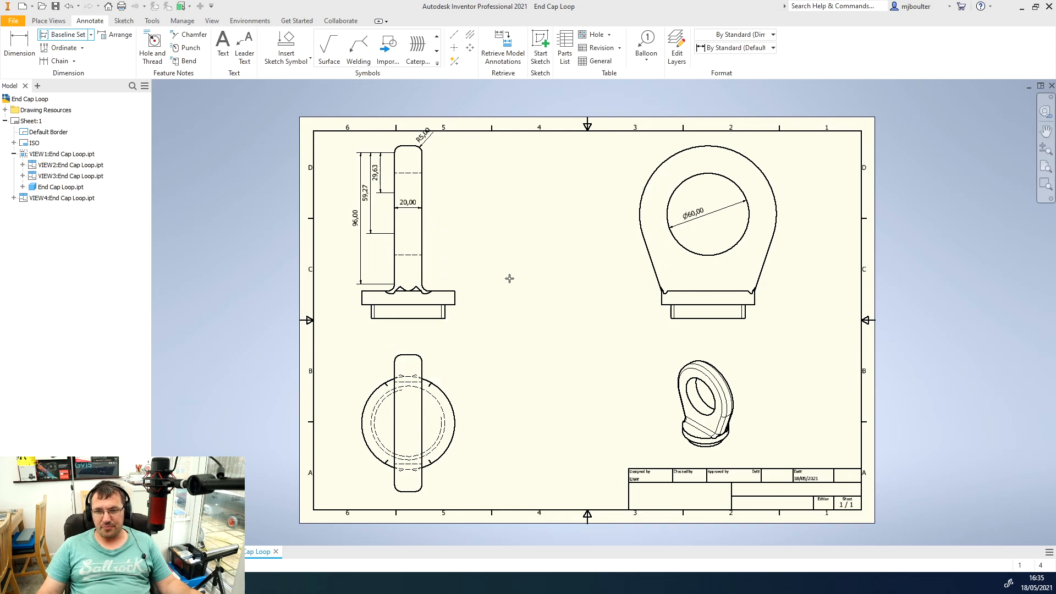
mouse_move(527, 271)
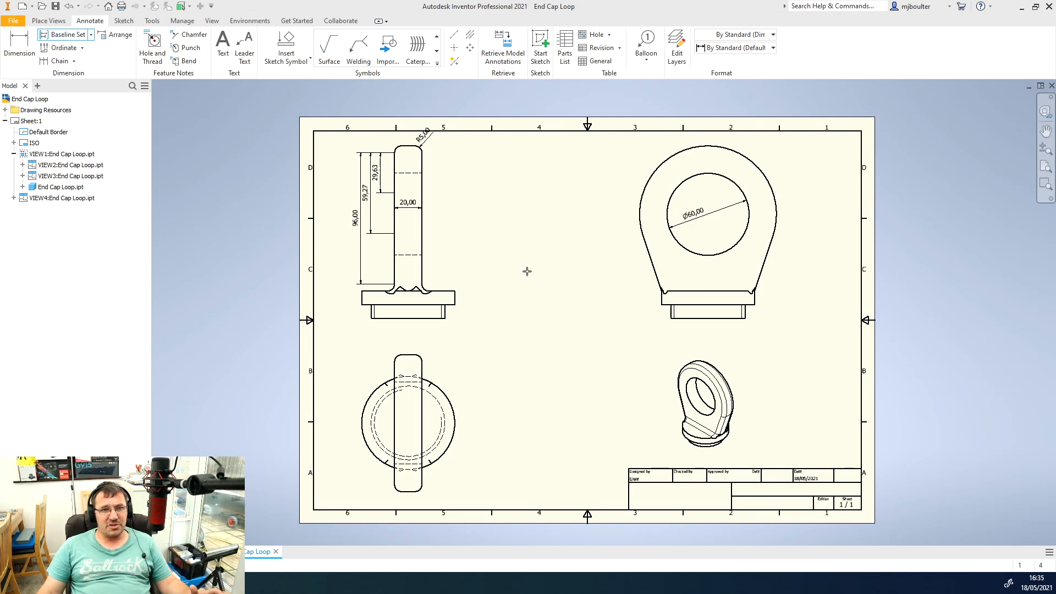
mouse_move(532, 277)
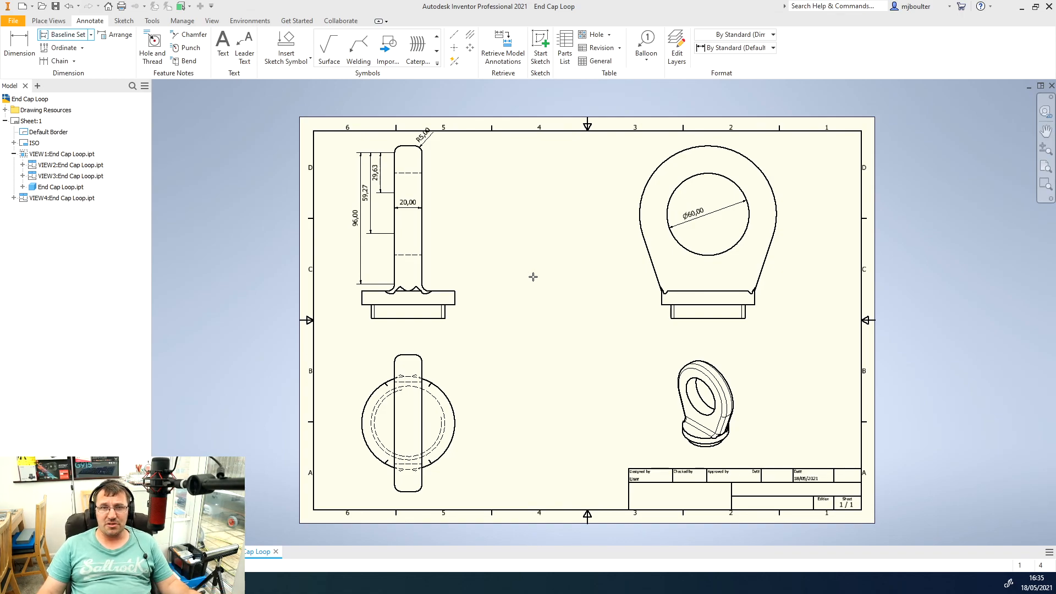